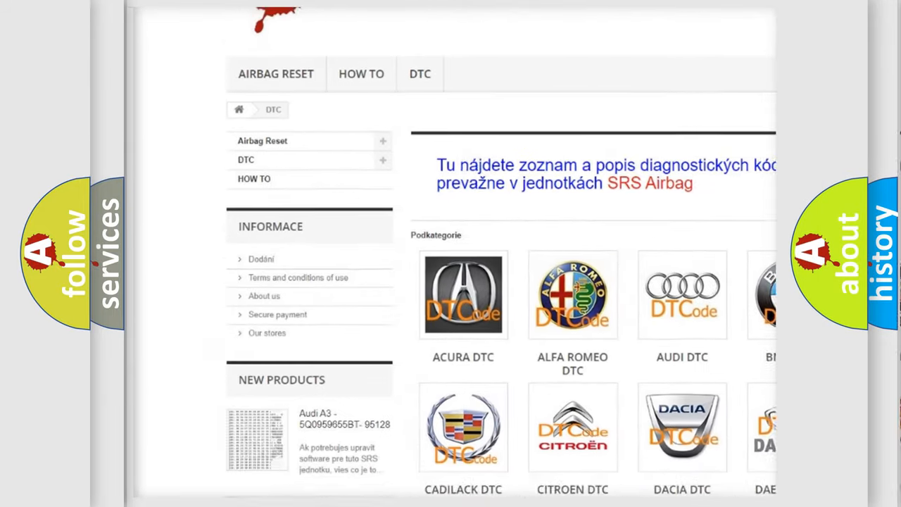
# Step: Scroll the DTC page until the Dodge, Fiat, Ford, GMC and Honda rows show
pyautogui.scroll(-3)
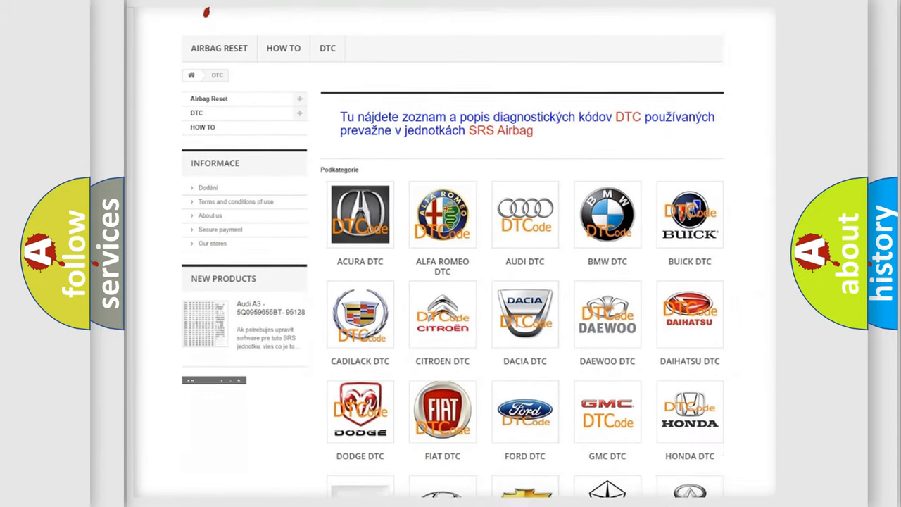
pyautogui.scroll(-3)
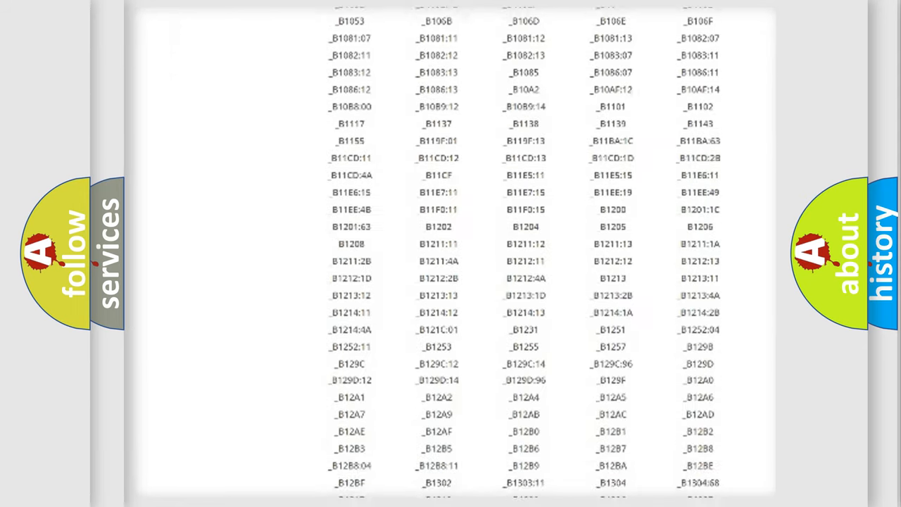
# Step: Scroll through the B12xx codes toward the B13xx–B19xx entries and back slightly
pyautogui.scroll(-3)
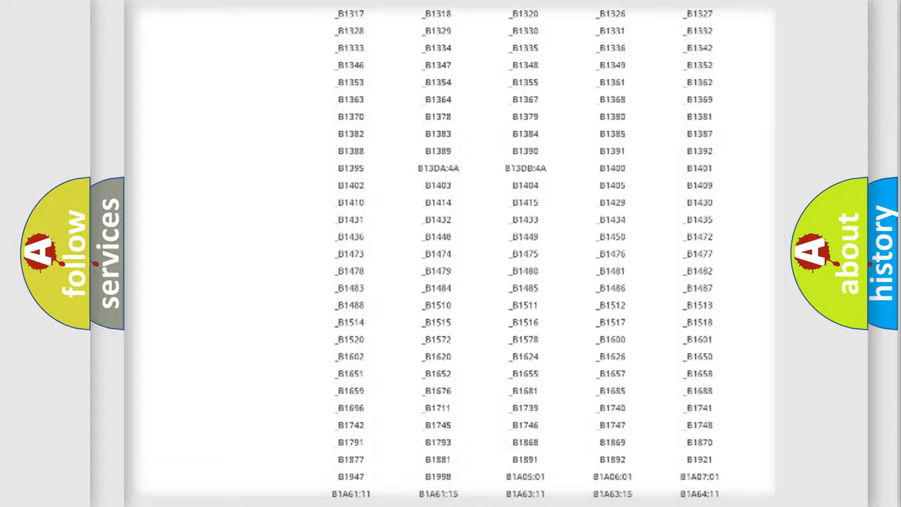
pyautogui.scroll(3)
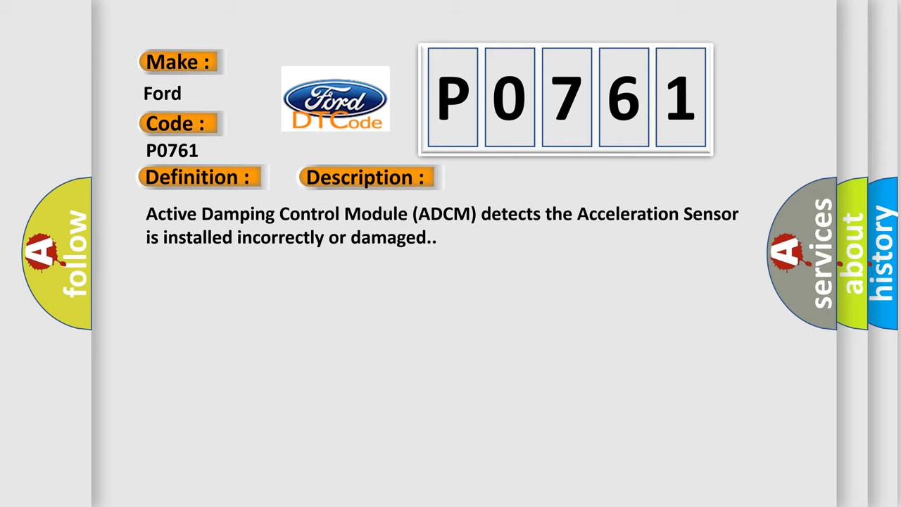
# Step: Advance the slide to reveal the P0761 cause: faulty rear acceleration sensor
pyautogui.click(516, 178)
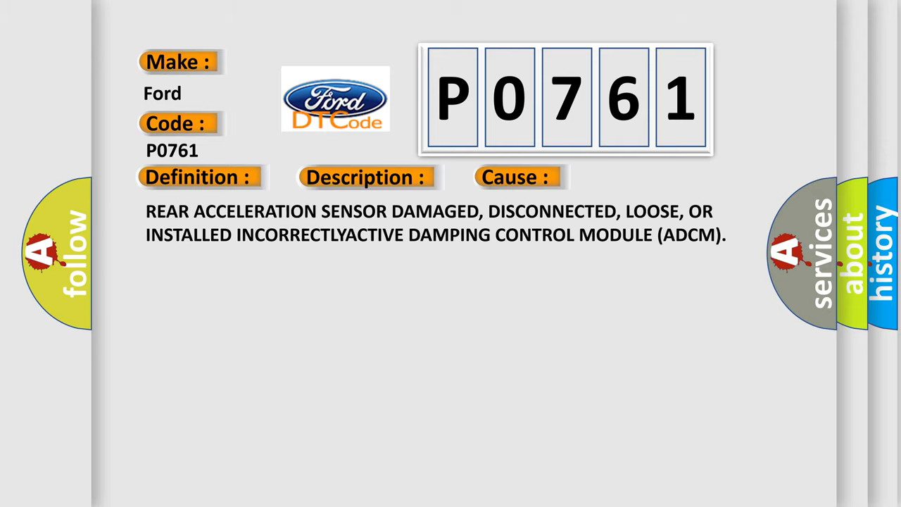